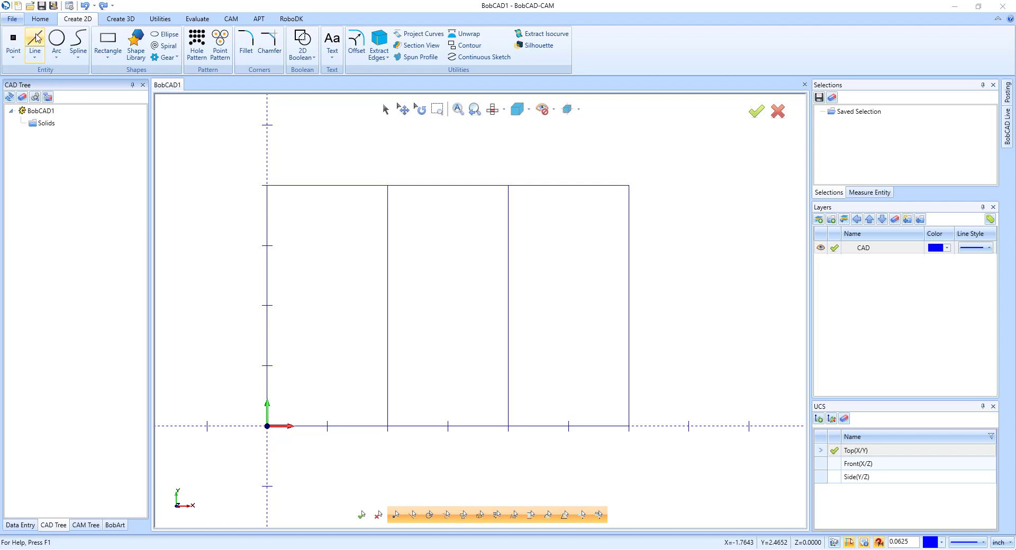
Step: Start the Line tool from the Create 2D ribbon to open Line Data Entry
{"action": "left_click", "coordinate": [34, 42]}
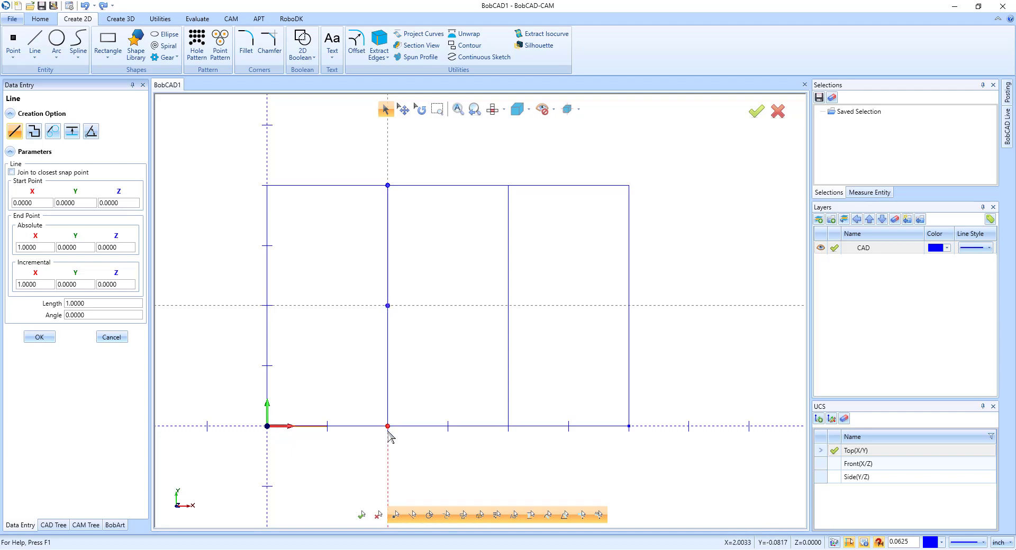
{"action": "mouse_move", "coordinate": [380, 296]}
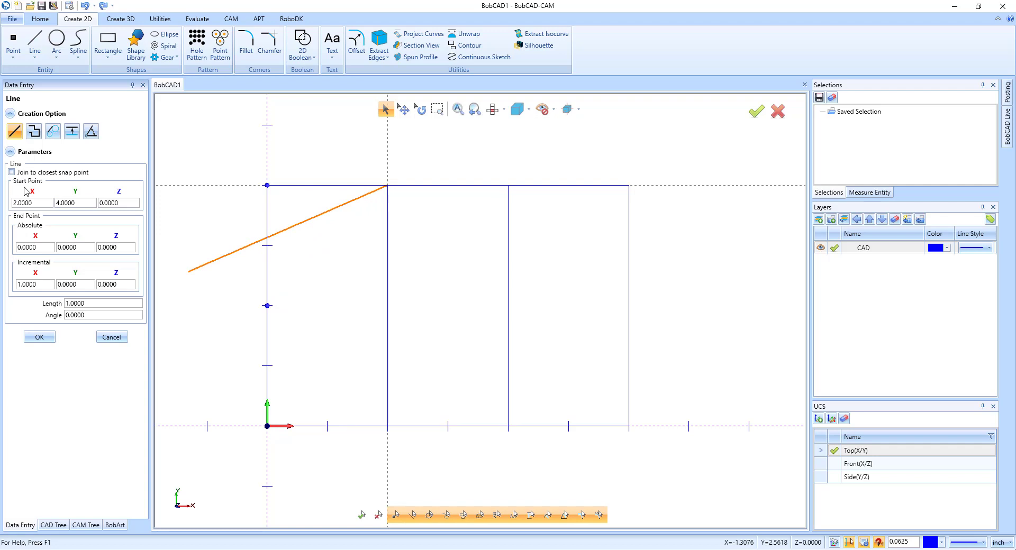
{"action": "mouse_move", "coordinate": [83, 186]}
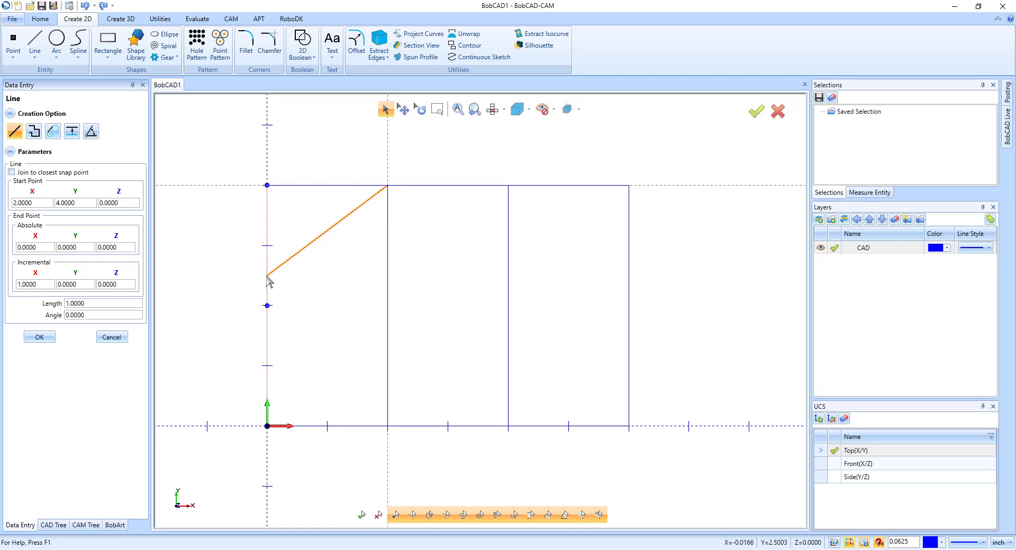
Step: End the diagonal from the first divider's top on the rectangle's left edge
{"action": "left_click", "coordinate": [267, 274]}
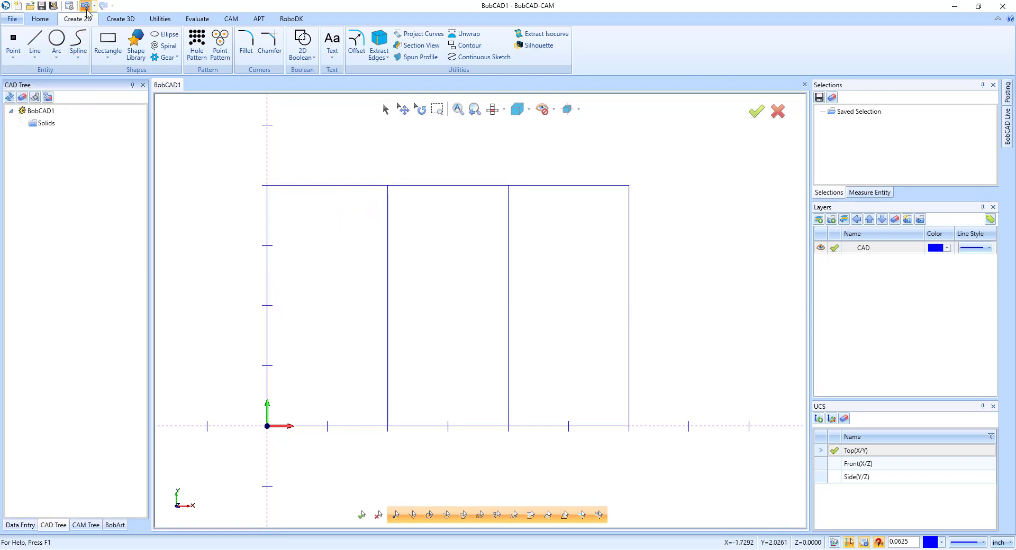
Step: With Join to Closest Snap Point on, draw a 45° line from left-edge midpoint to first divider top
{"action": "left_click", "coordinate": [34, 44]}
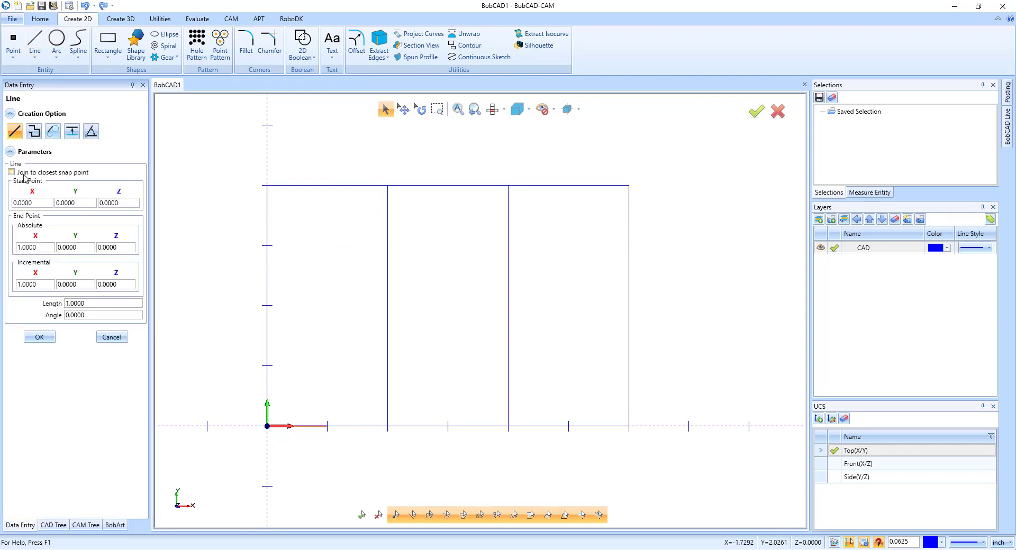
{"action": "left_click", "coordinate": [11, 172]}
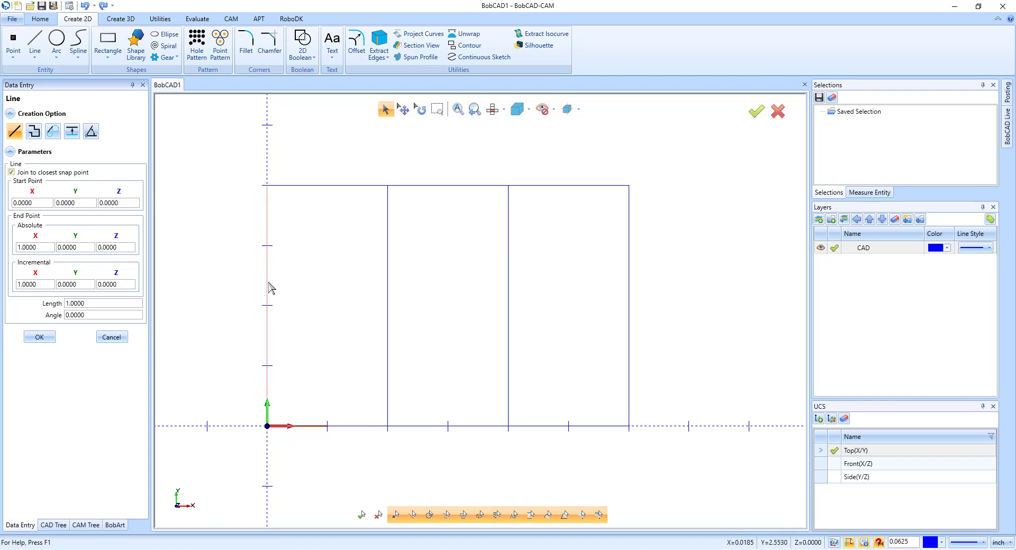
{"action": "left_click", "coordinate": [337, 268]}
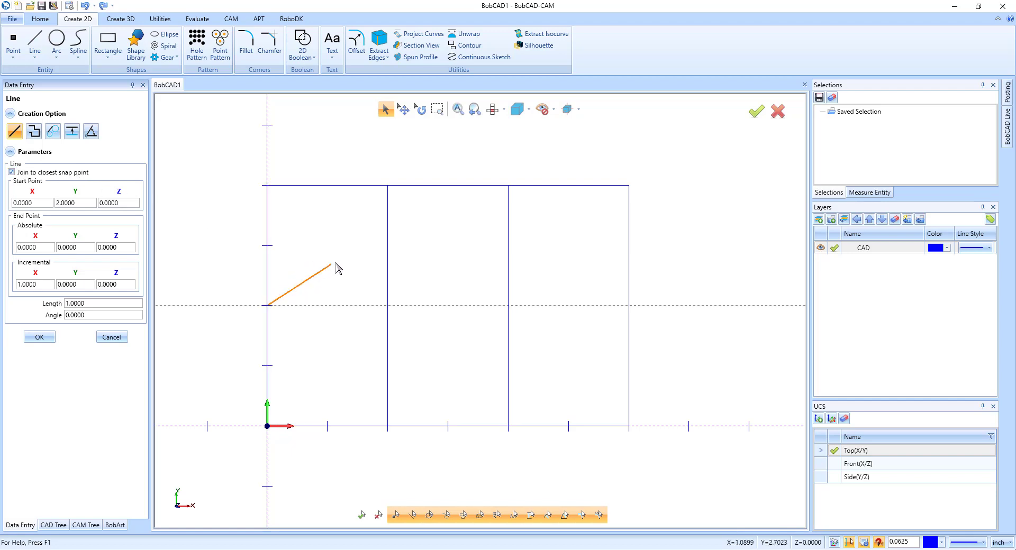
{"action": "left_click", "coordinate": [387, 188]}
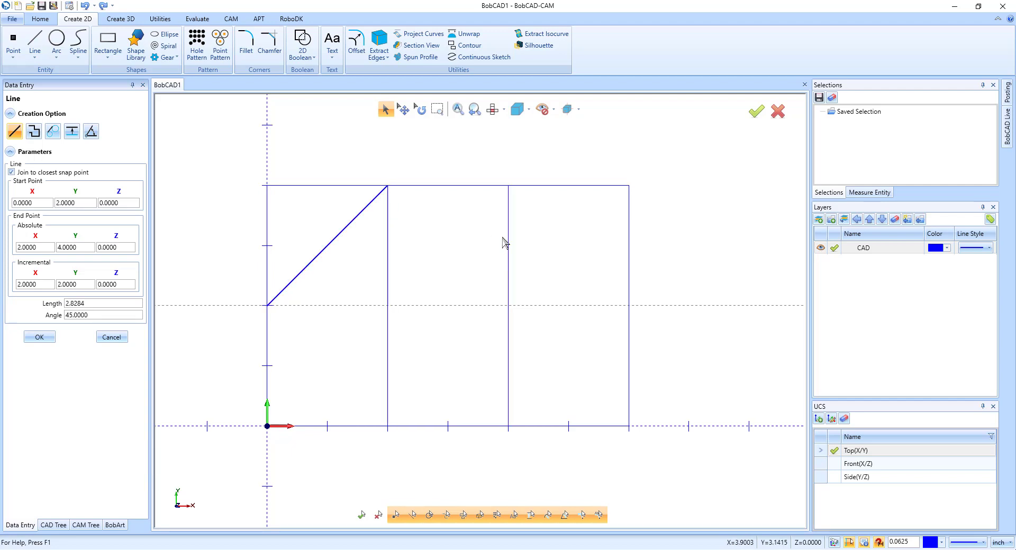
{"action": "left_click", "coordinate": [628, 306]}
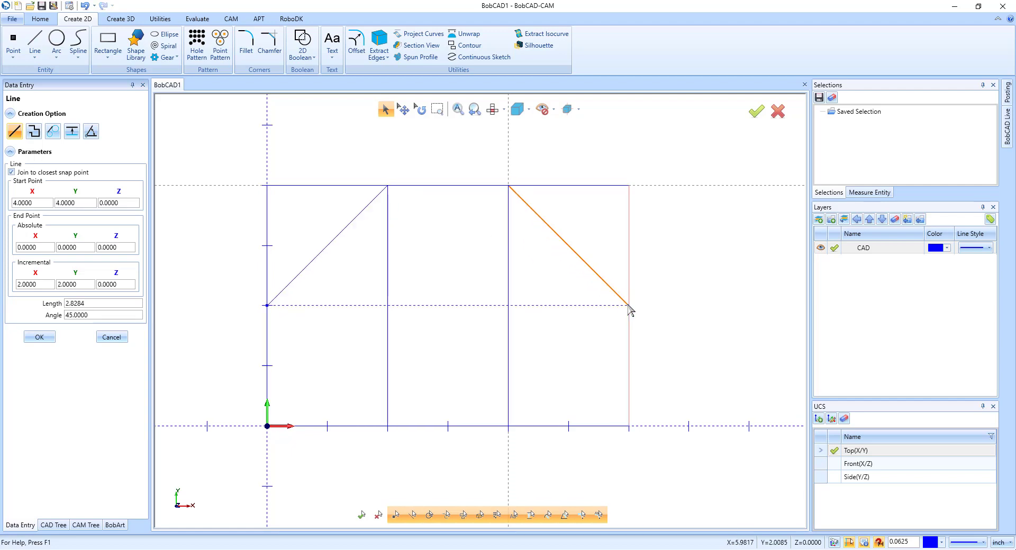